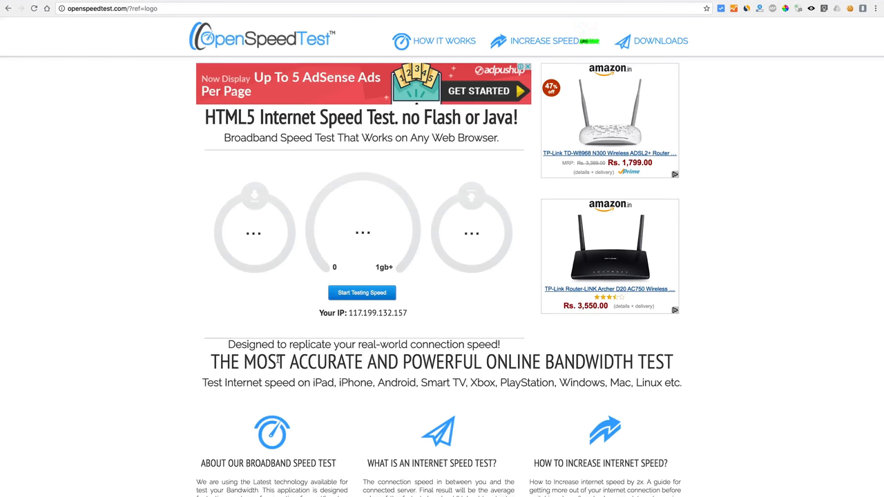
pyautogui.moveTo(282, 304)
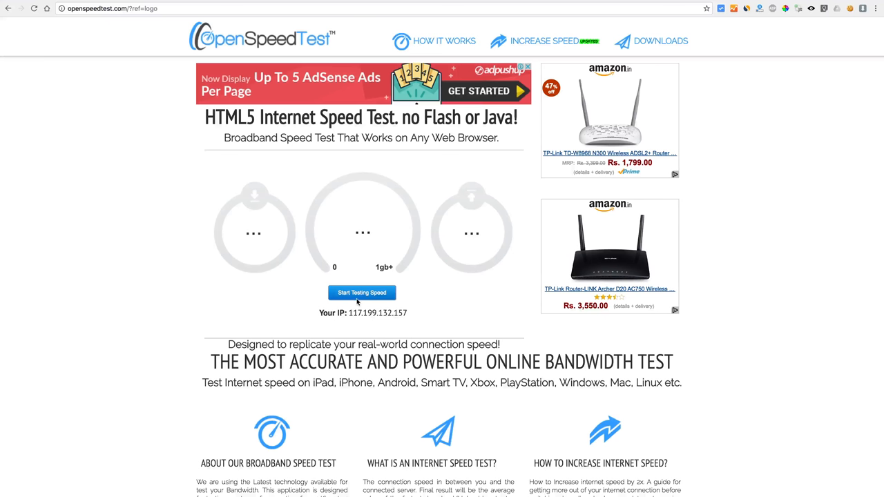
# Step: Launch the OpenSpeedTest download measurement, which records a 21 ms ping
pyautogui.click(362, 292)
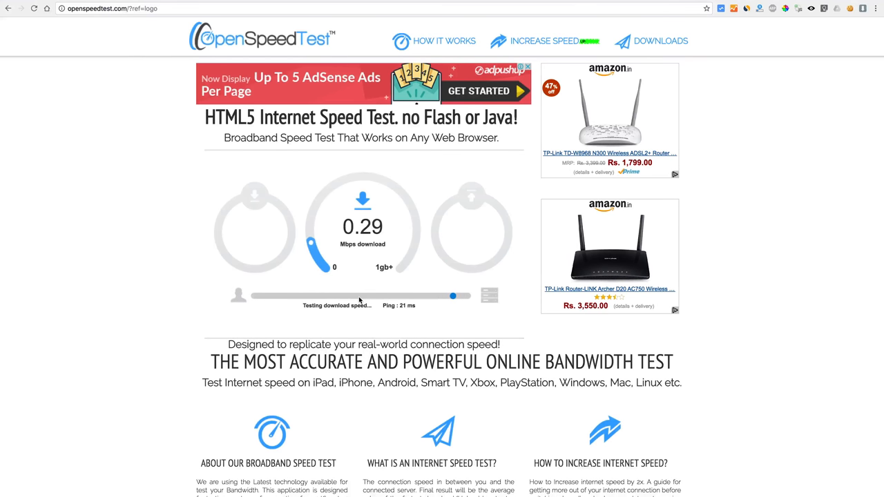